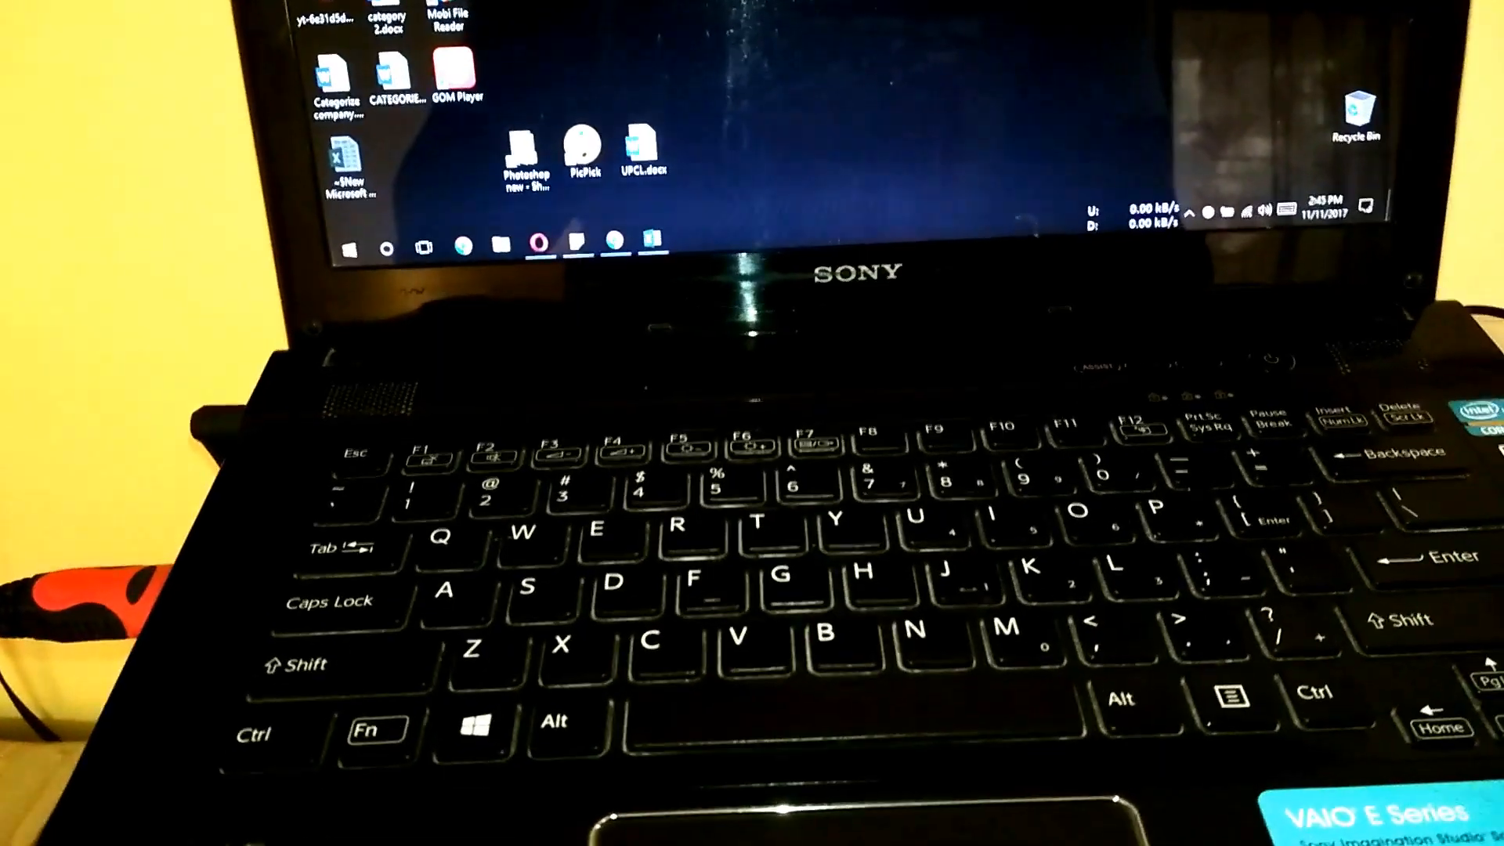
Step: Extend the display onto the Sony TV and move the YouTube channel browser there
key("win+p")
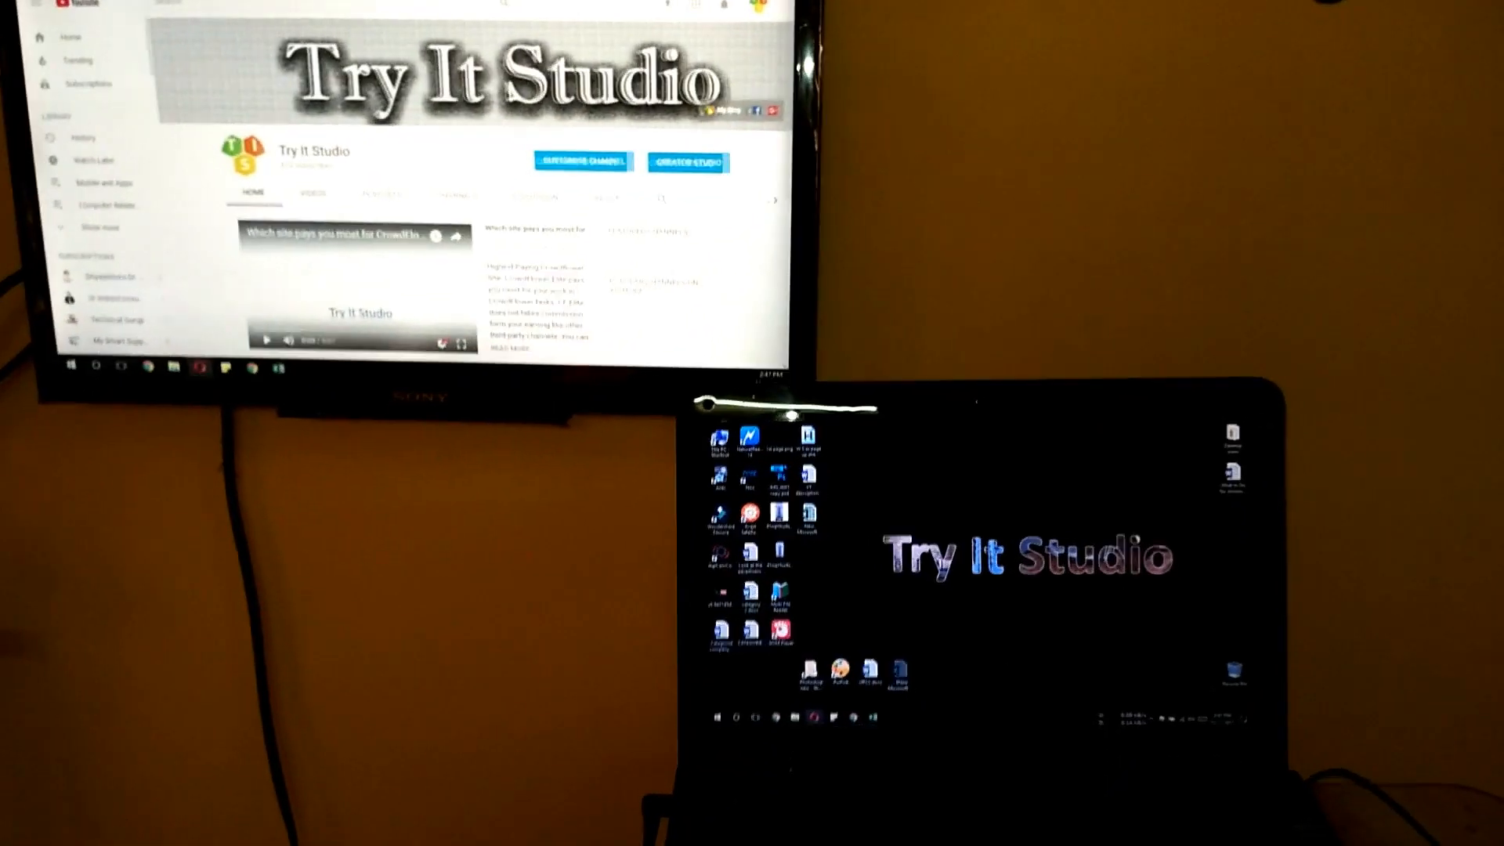
left_click(855, 735)
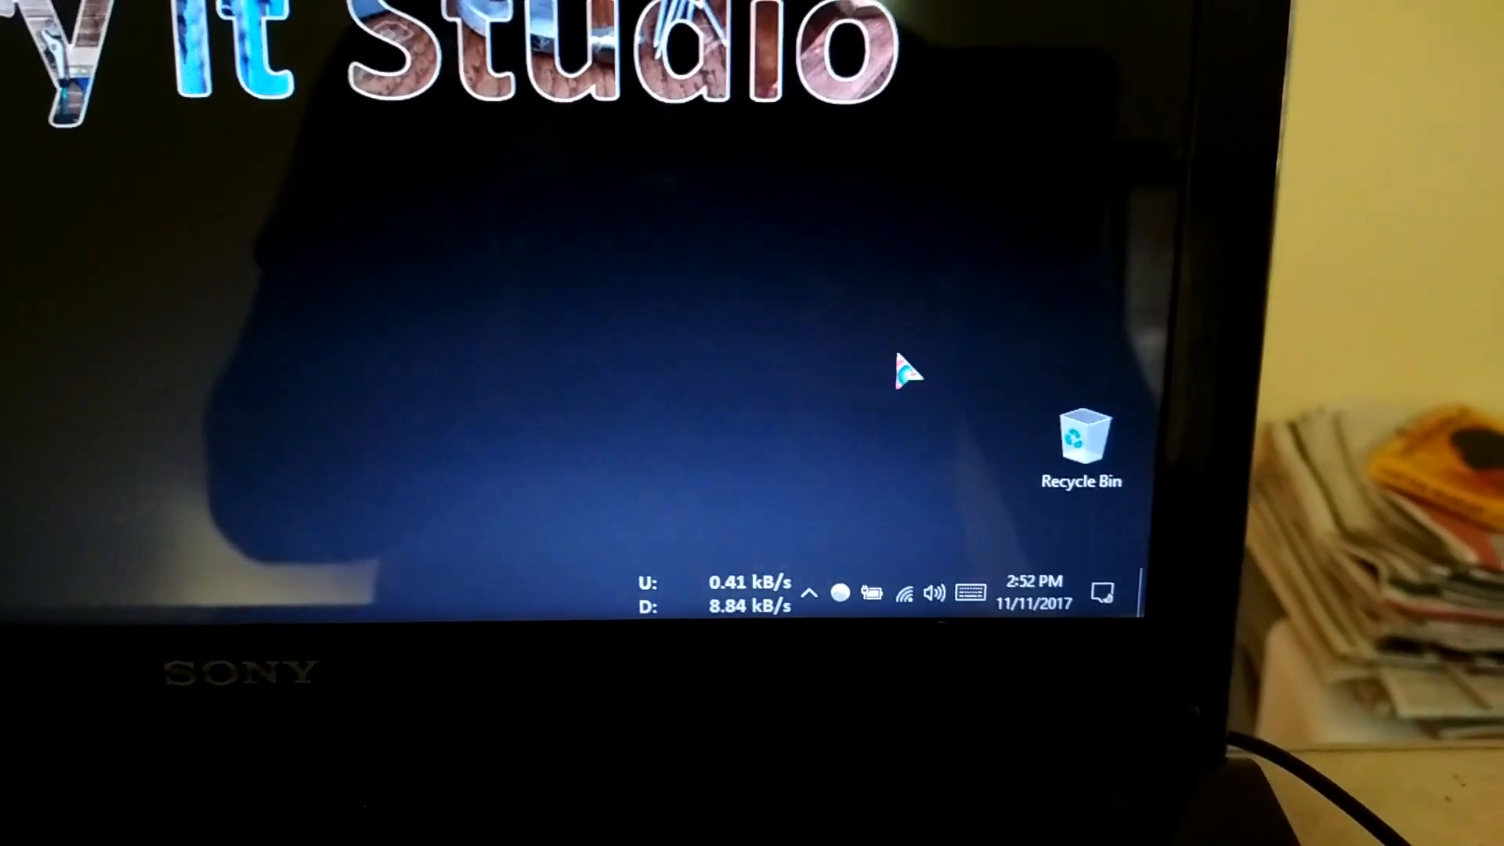
Step: Open the volume flyout to confirm SONY TV (Intel Display Audio) plays at 100
left_click(933, 592)
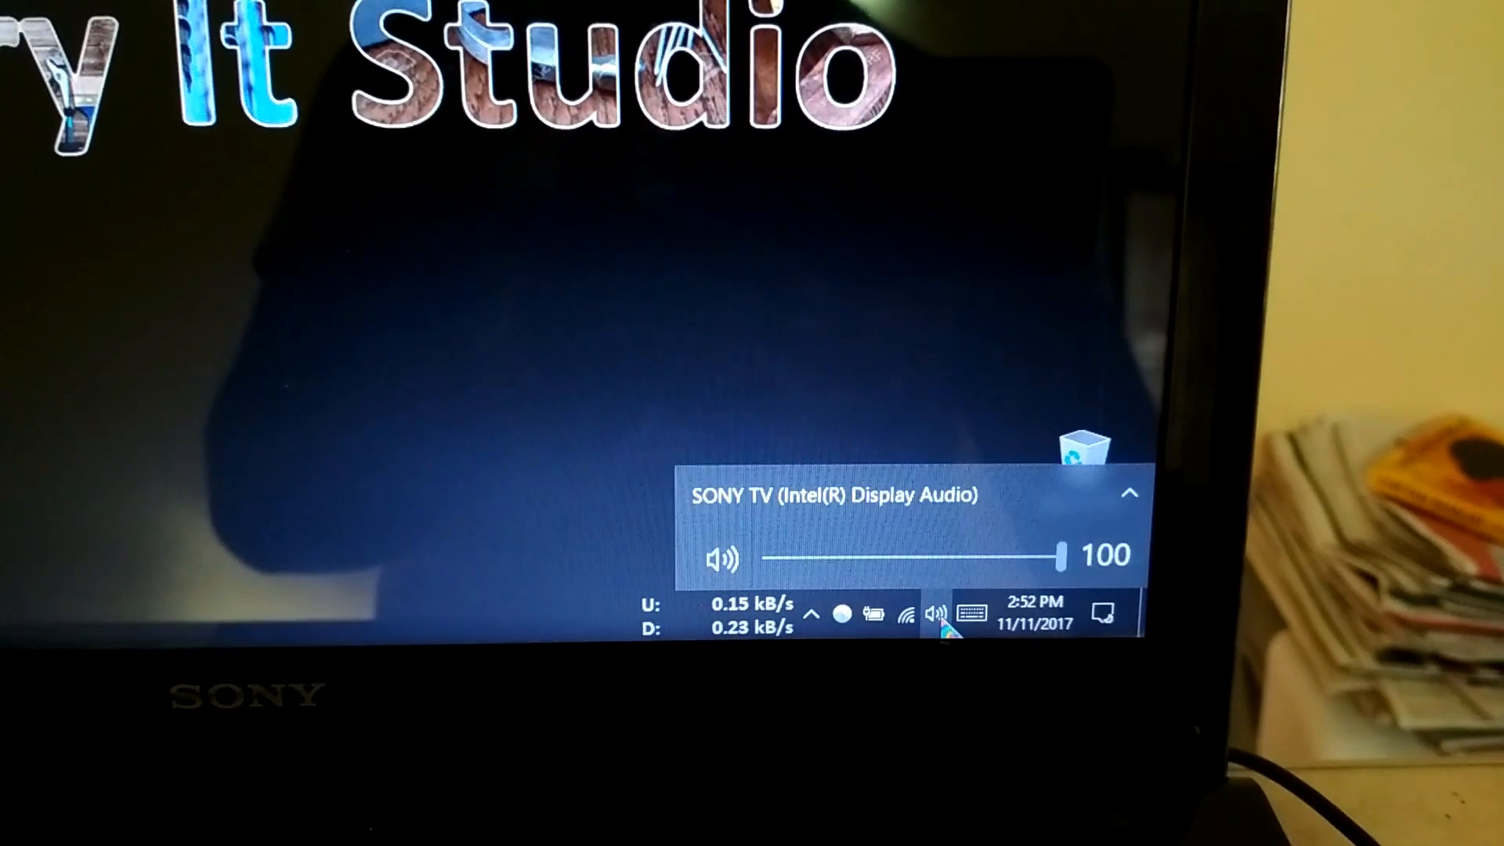